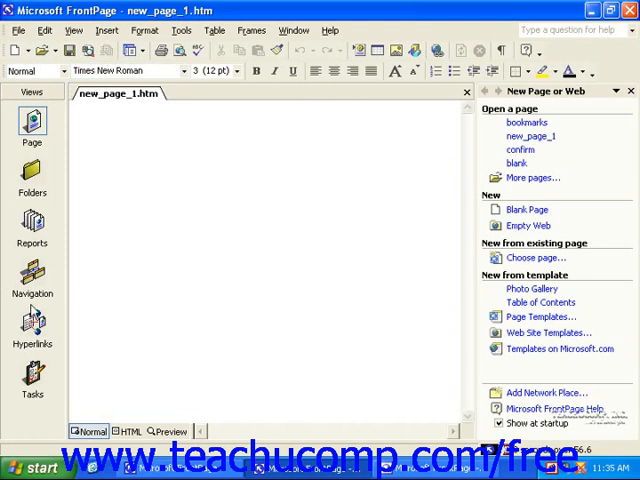
pyautogui.moveTo(216, 176)
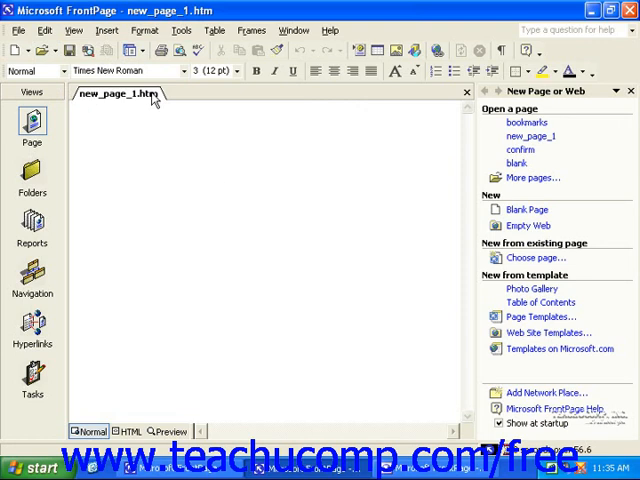
pyautogui.moveTo(392, 412)
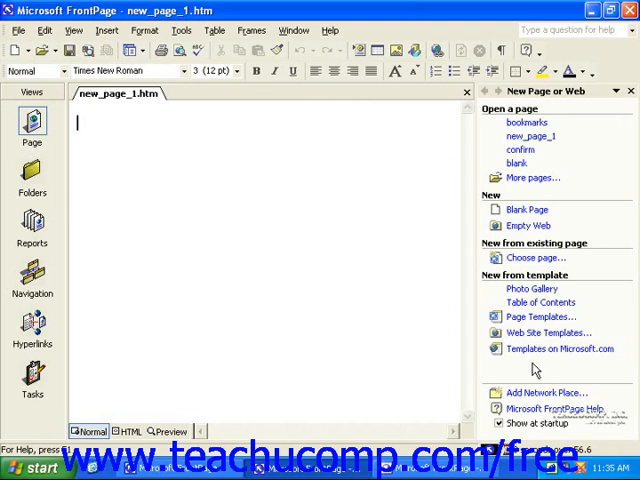
pyautogui.moveTo(120, 118)
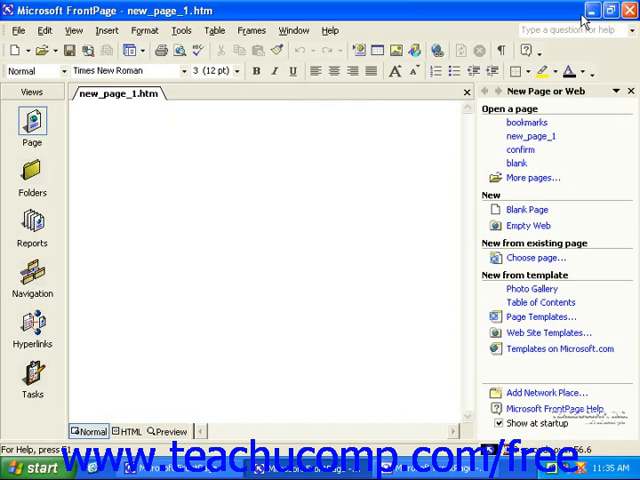
pyautogui.moveTo(592, 12)
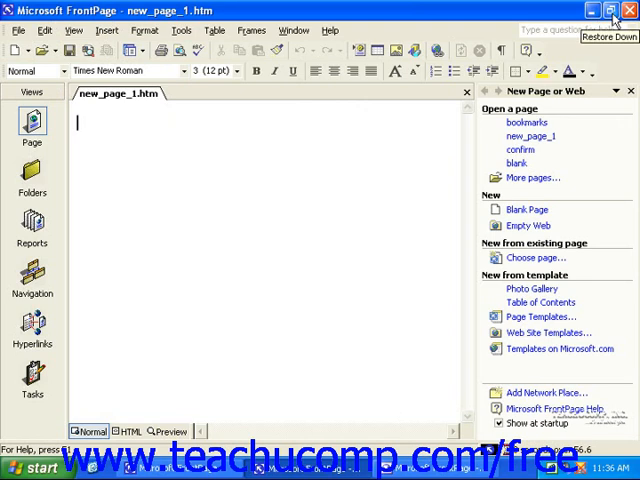
pyautogui.moveTo(630, 12)
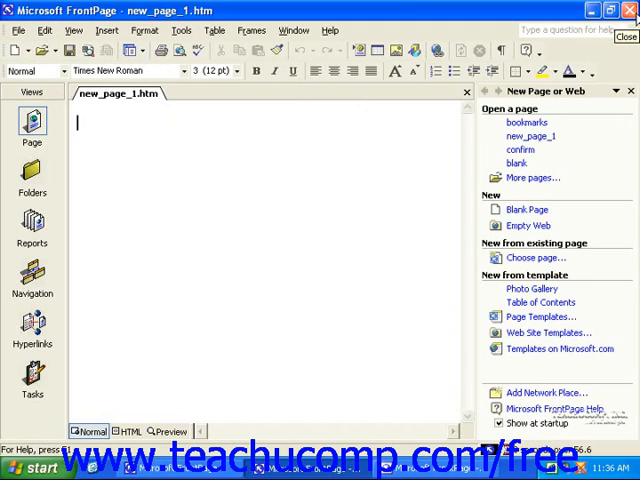